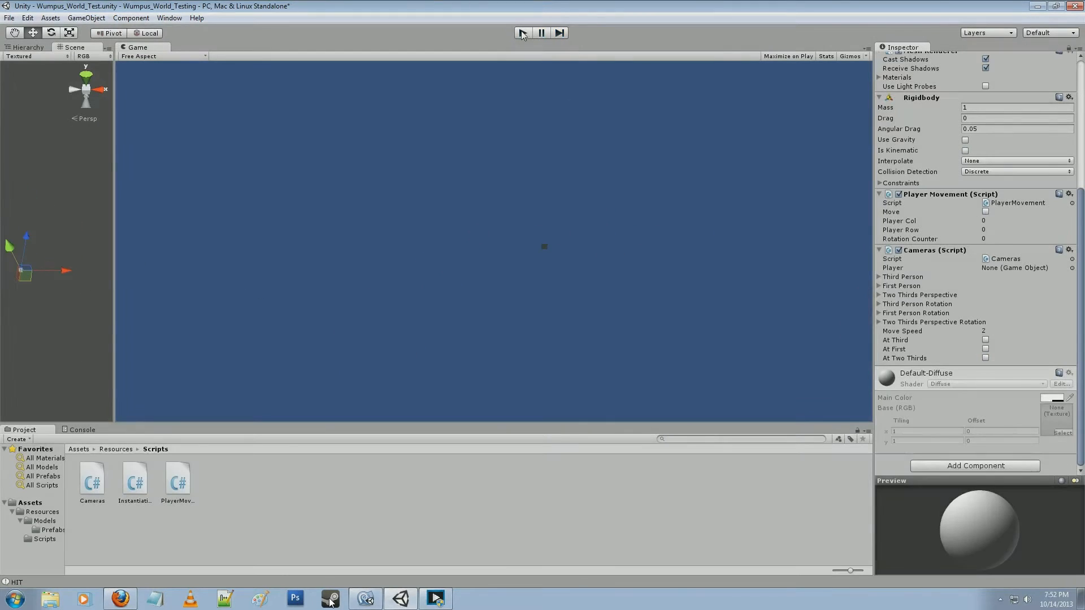
# Step: Focus the Game view and switch from the top-down grid to the third-person explorer camera
pyautogui.click(400, 598)
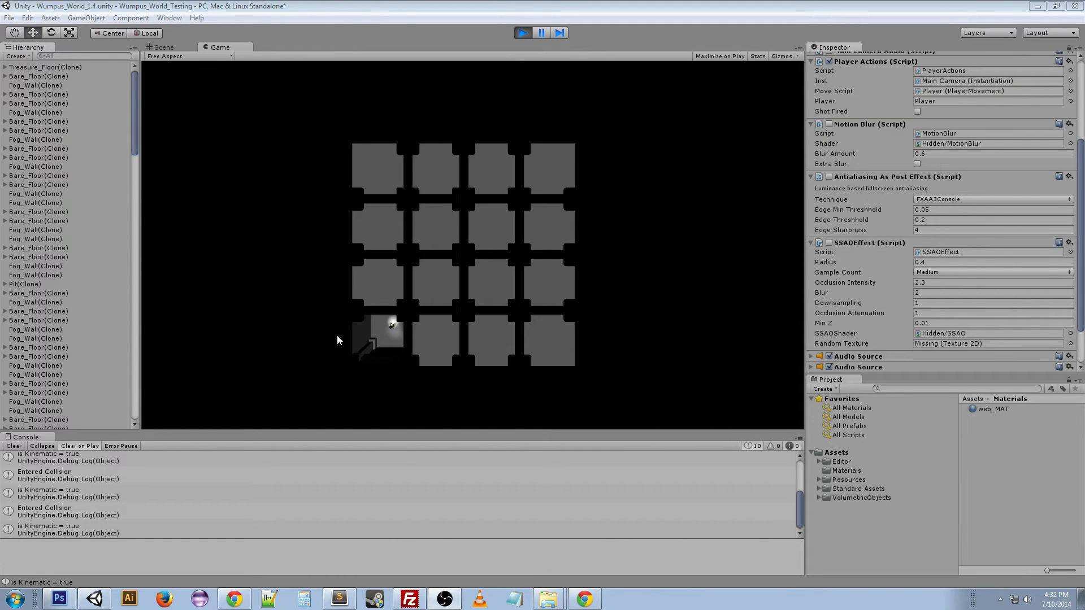
pyautogui.press('w')
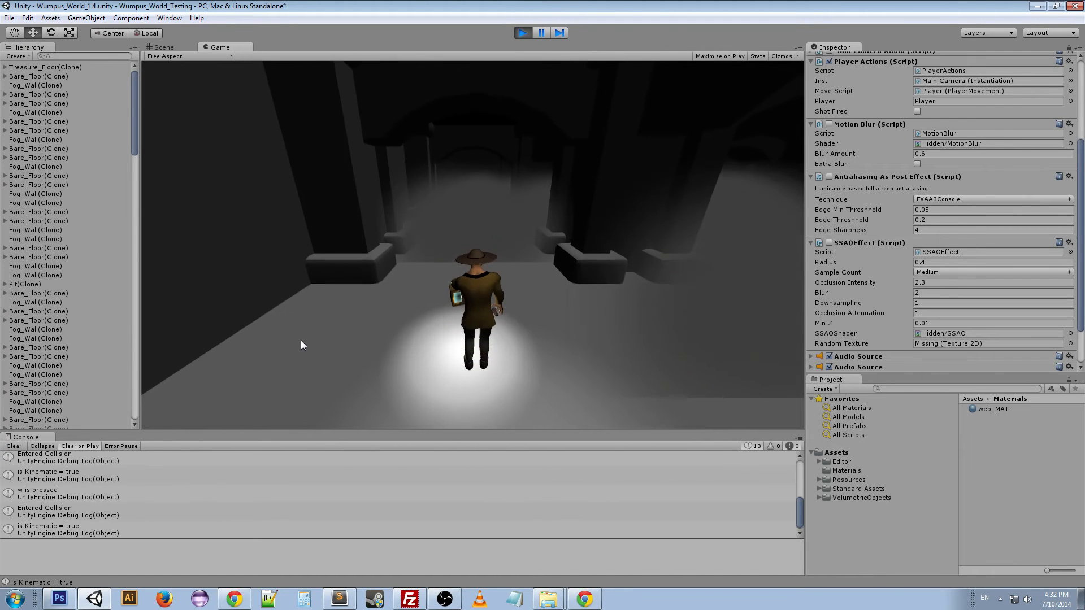
# Step: Cycle through the first-person view, turning right, then return to third person
pyautogui.press('d')
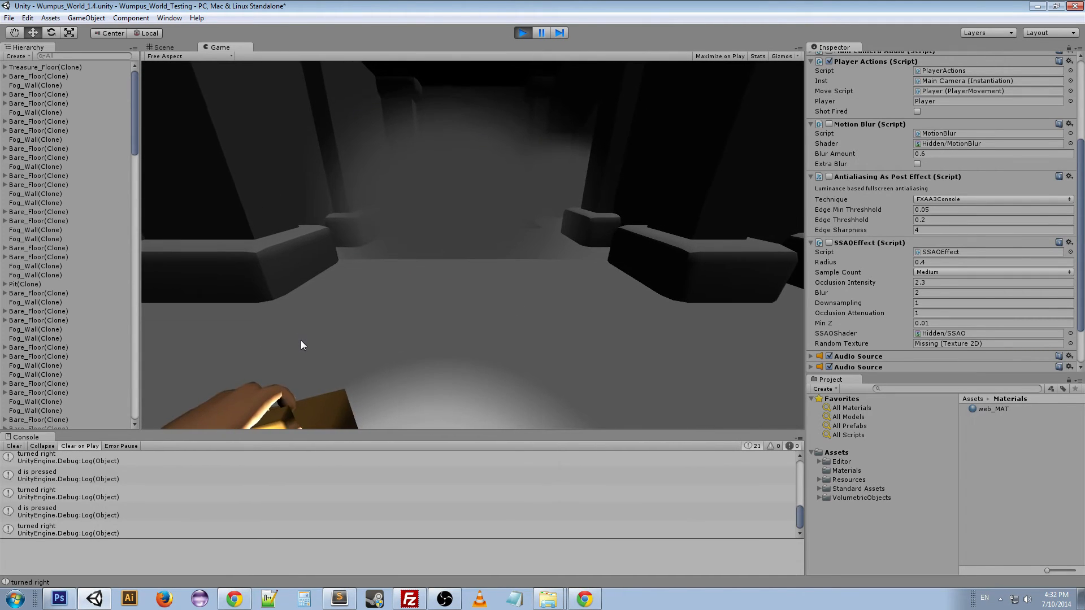
pyautogui.press('w')
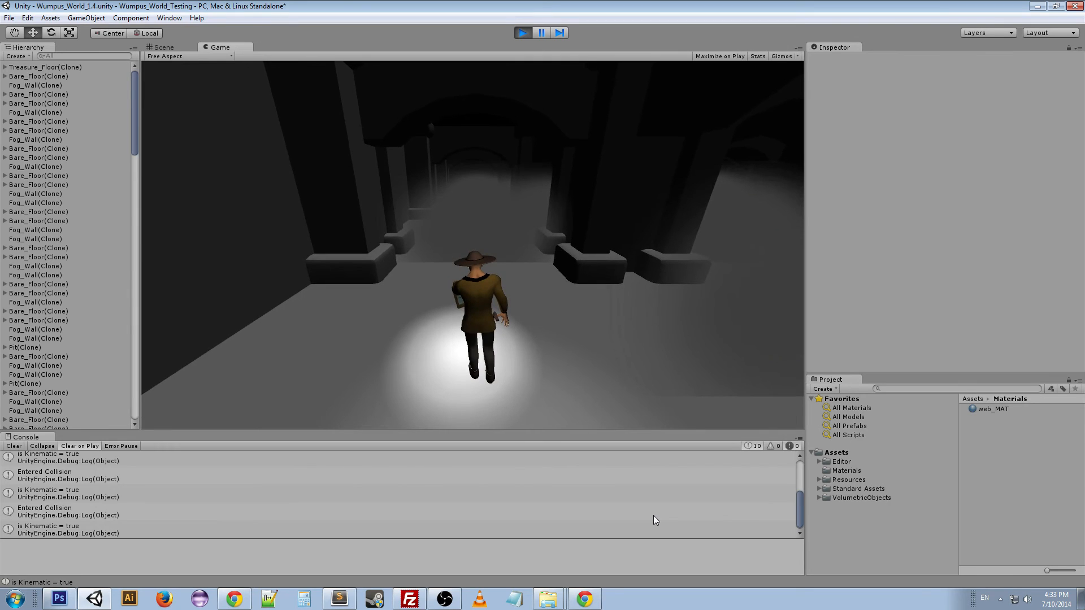
# Step: Switch to the first-person camera and turn the explorer right along the corridor
pyautogui.press('d')
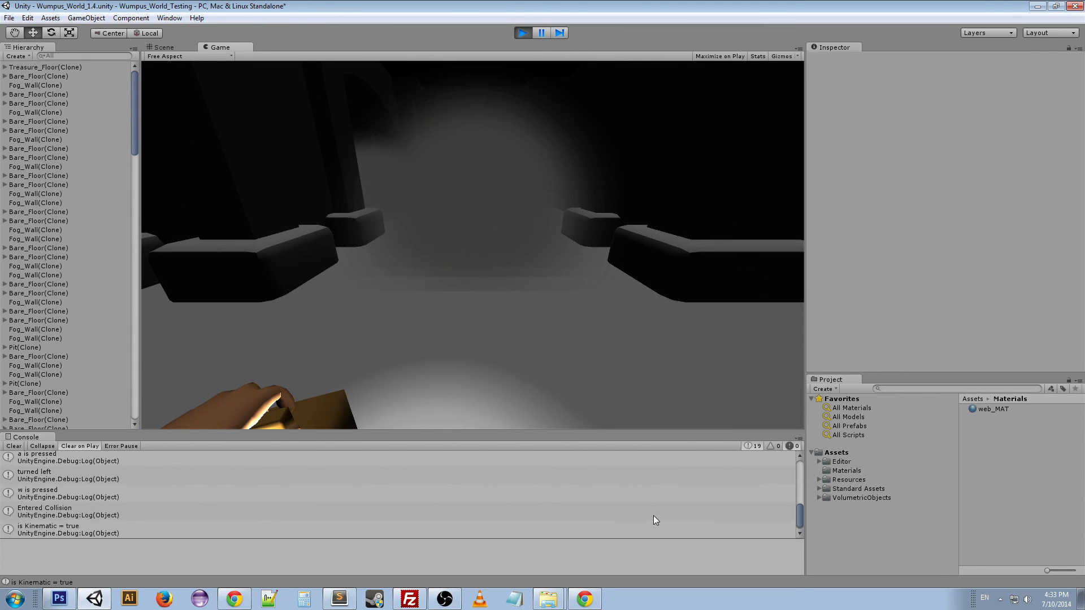
pyautogui.press('d')
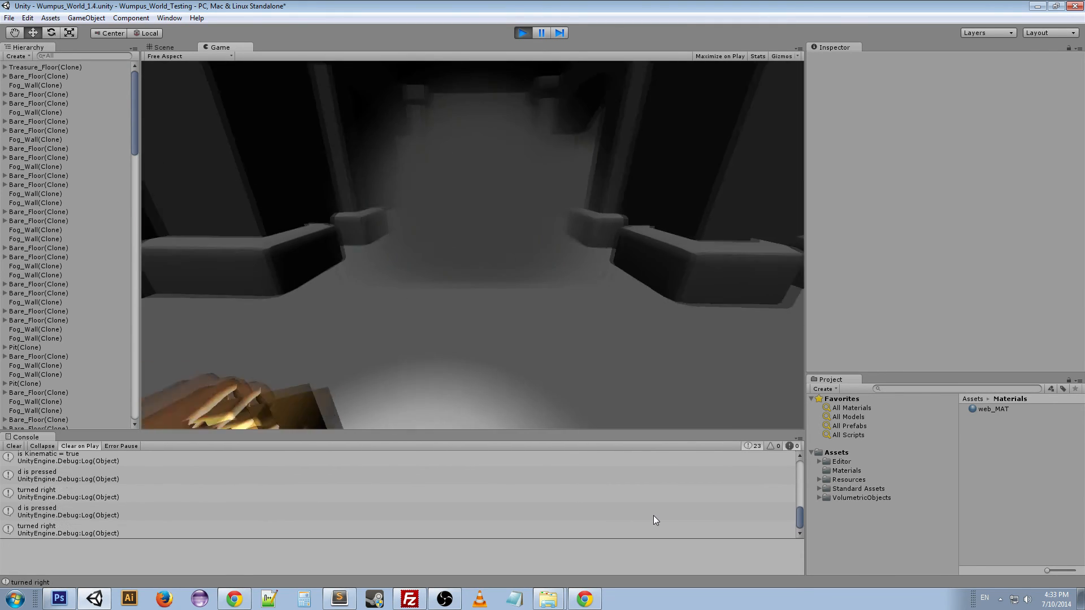